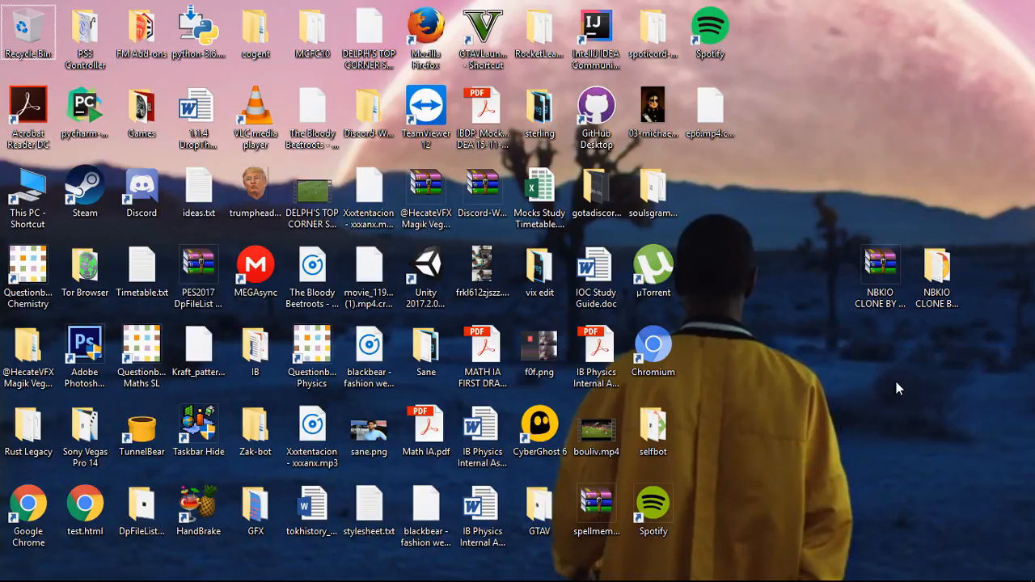
{"action": "mouse_move", "coordinate": [860, 305]}
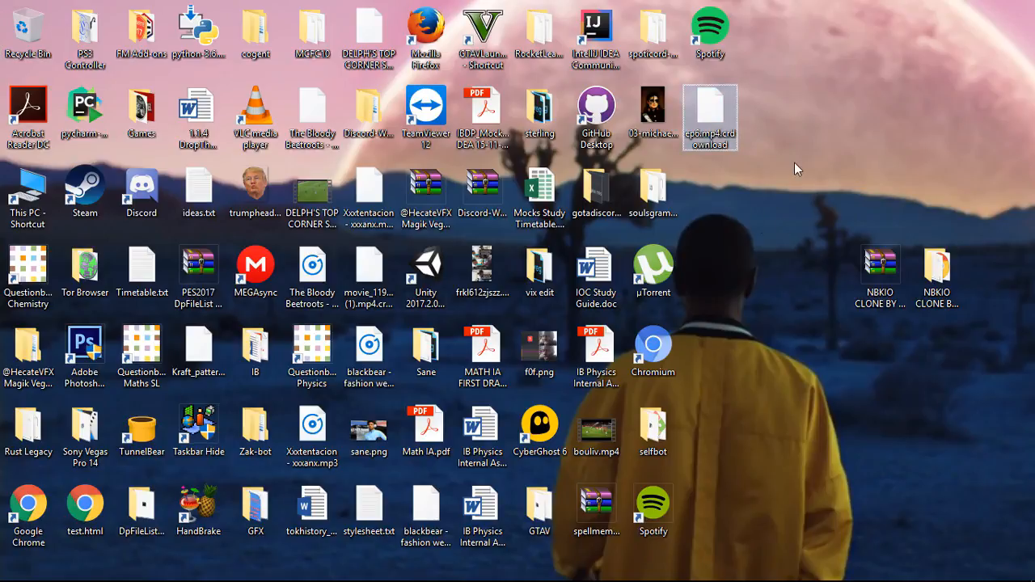
{"action": "mouse_move", "coordinate": [748, 245]}
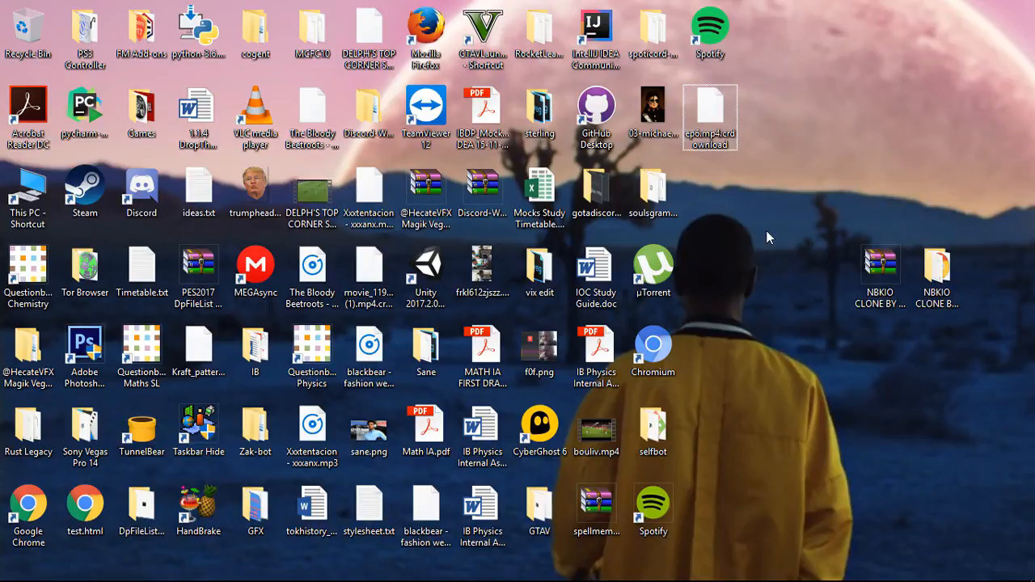
{"action": "mouse_move", "coordinate": [737, 203]}
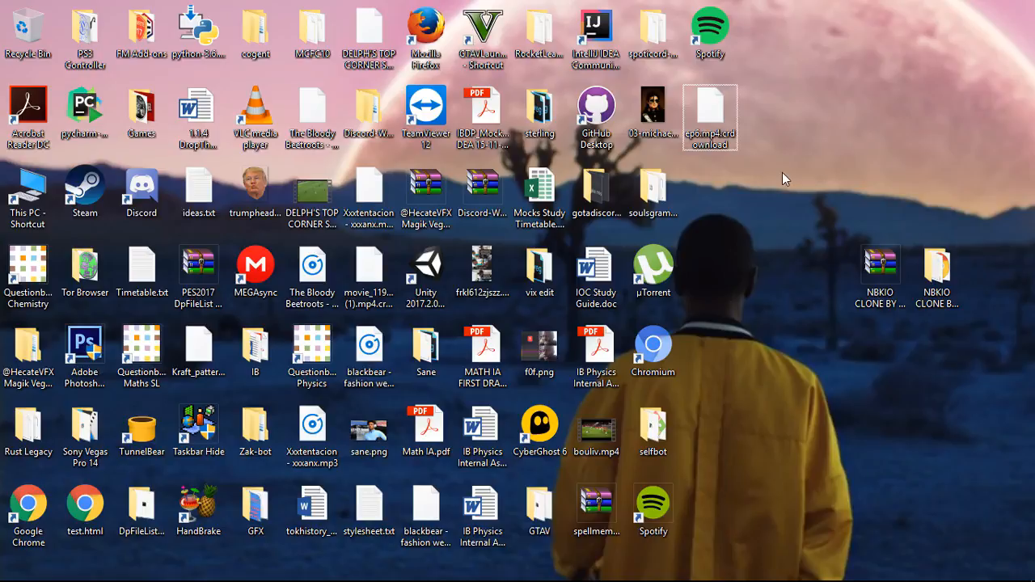
{"action": "mouse_move", "coordinate": [806, 197]}
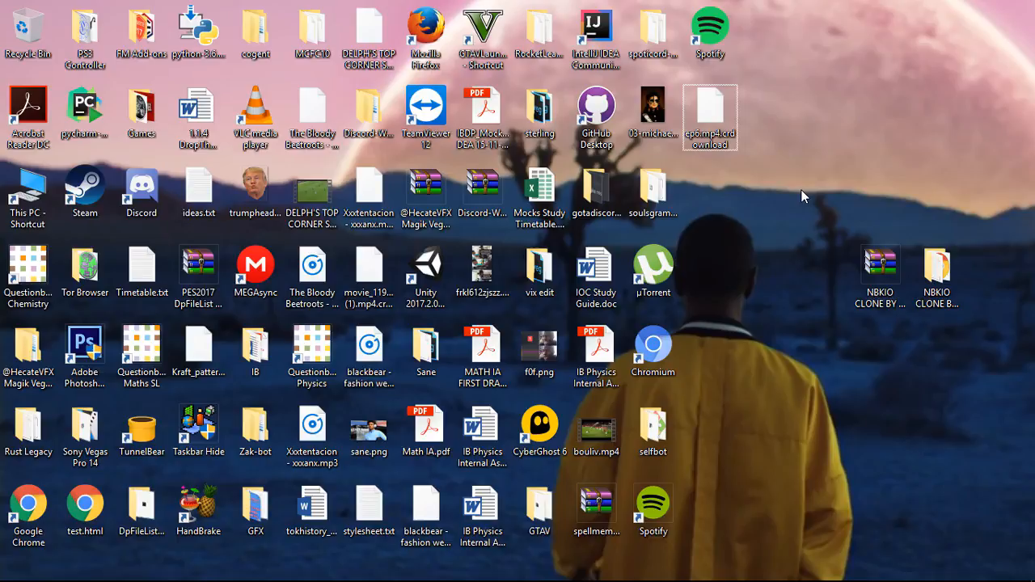
{"action": "mouse_move", "coordinate": [801, 195]}
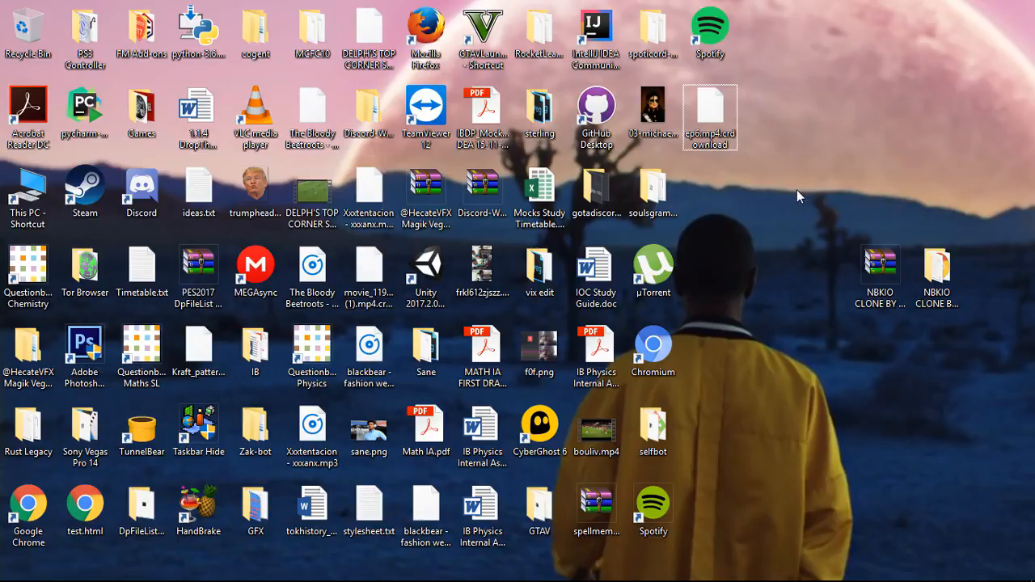
Open Properties for ep6.mp4.crdownload and edit its name to ep6.mp4.
{"action": "left_click", "coordinate": [709, 117]}
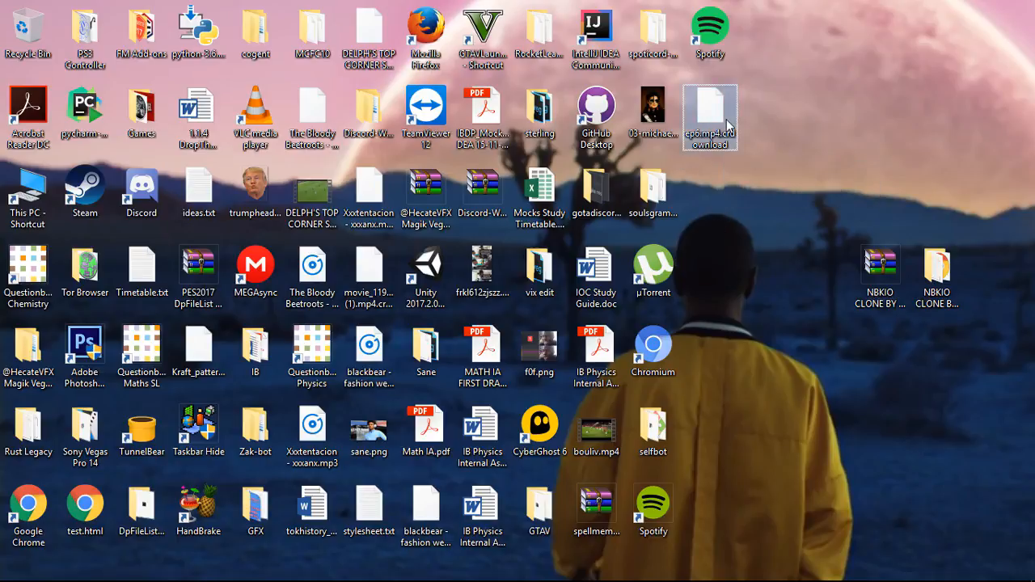
{"action": "mouse_move", "coordinate": [811, 153]}
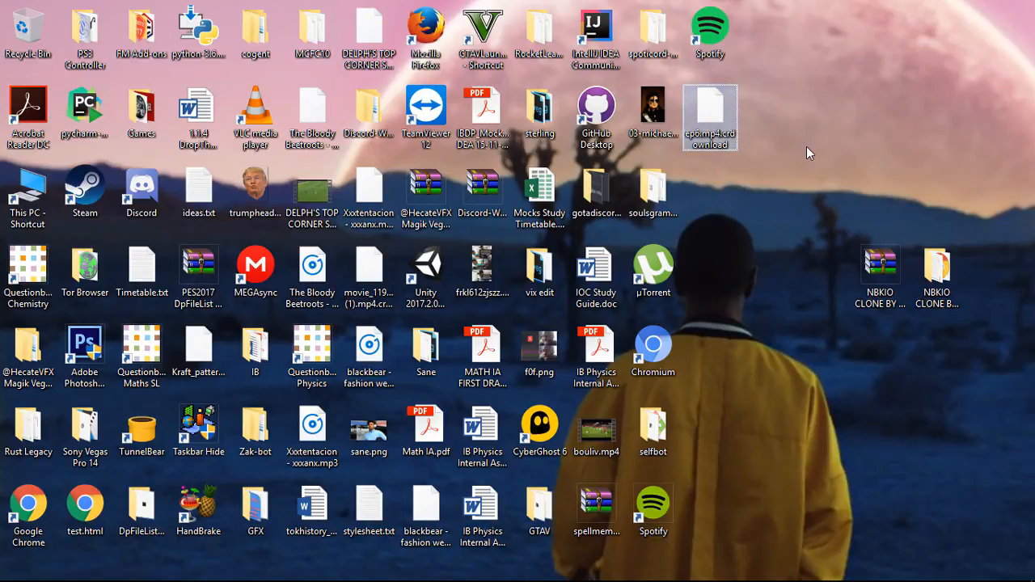
{"action": "mouse_move", "coordinate": [800, 163]}
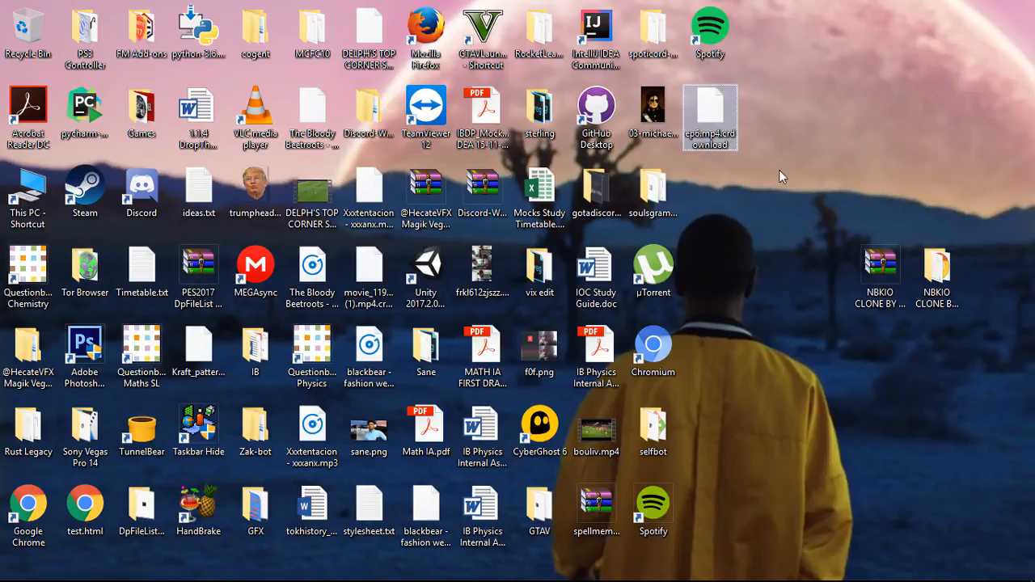
{"action": "mouse_move", "coordinate": [771, 187]}
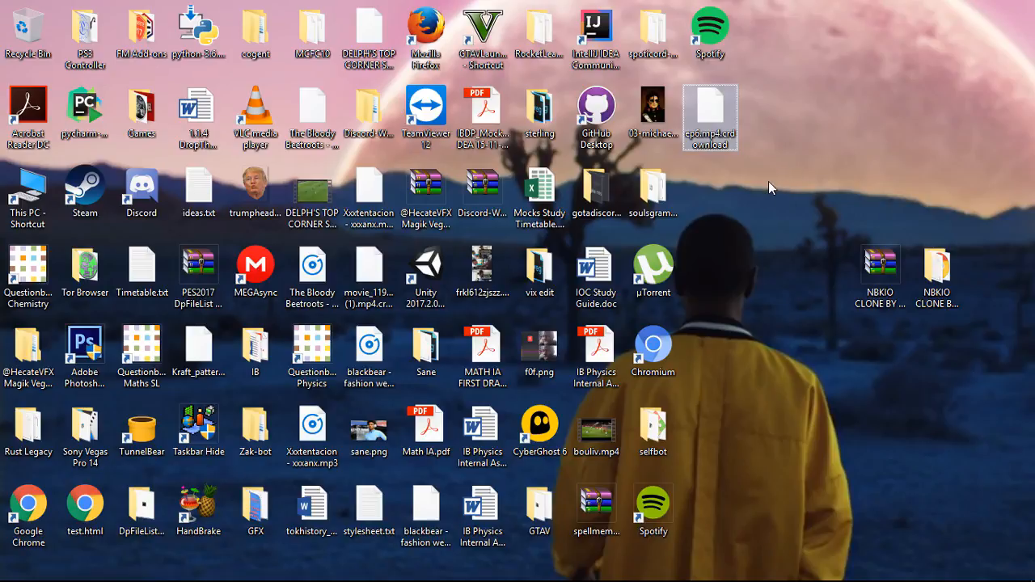
{"action": "mouse_move", "coordinate": [732, 176]}
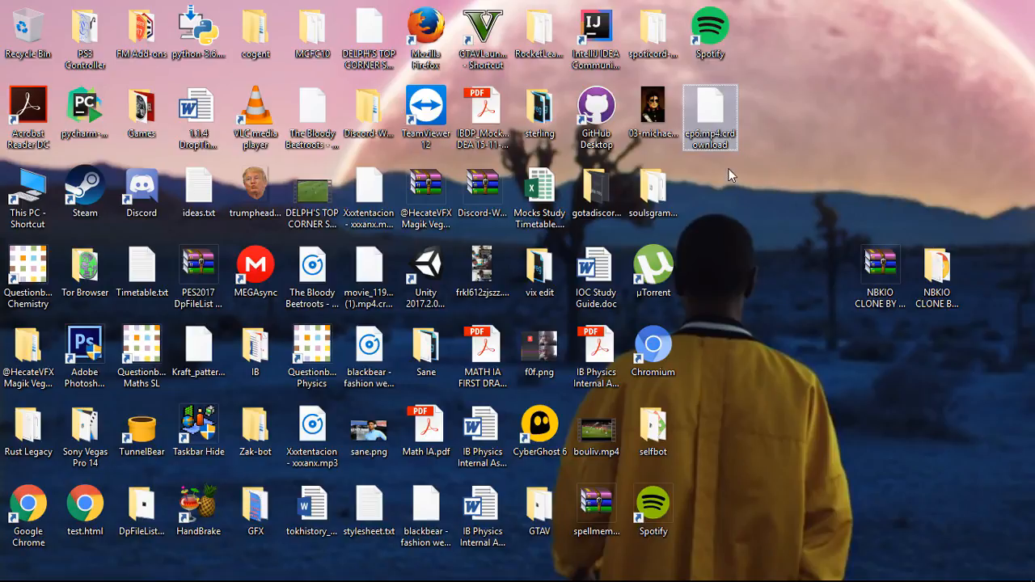
{"action": "right_click", "coordinate": [710, 117]}
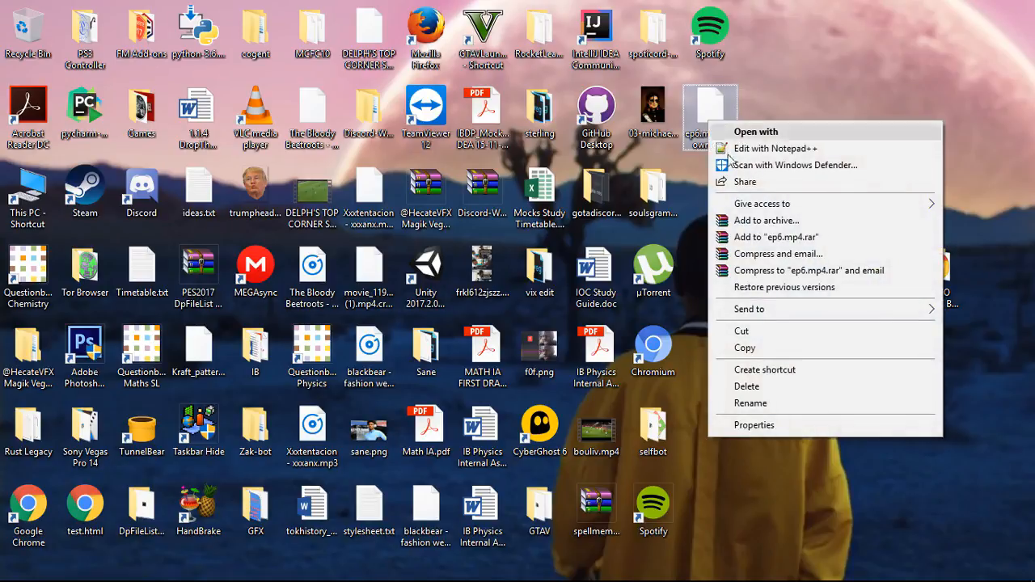
{"action": "left_click", "coordinate": [754, 424]}
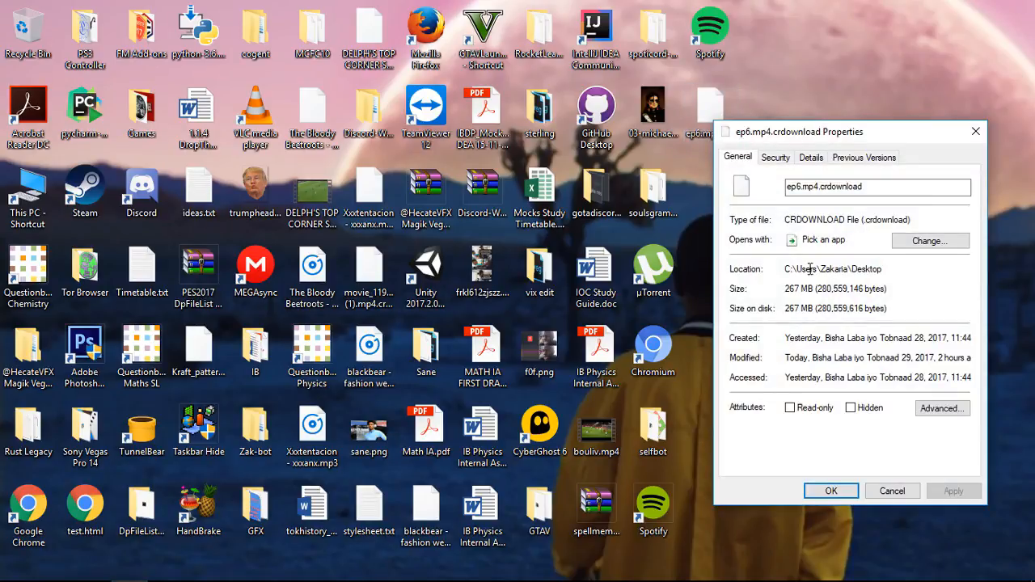
{"action": "left_click", "coordinate": [878, 187]}
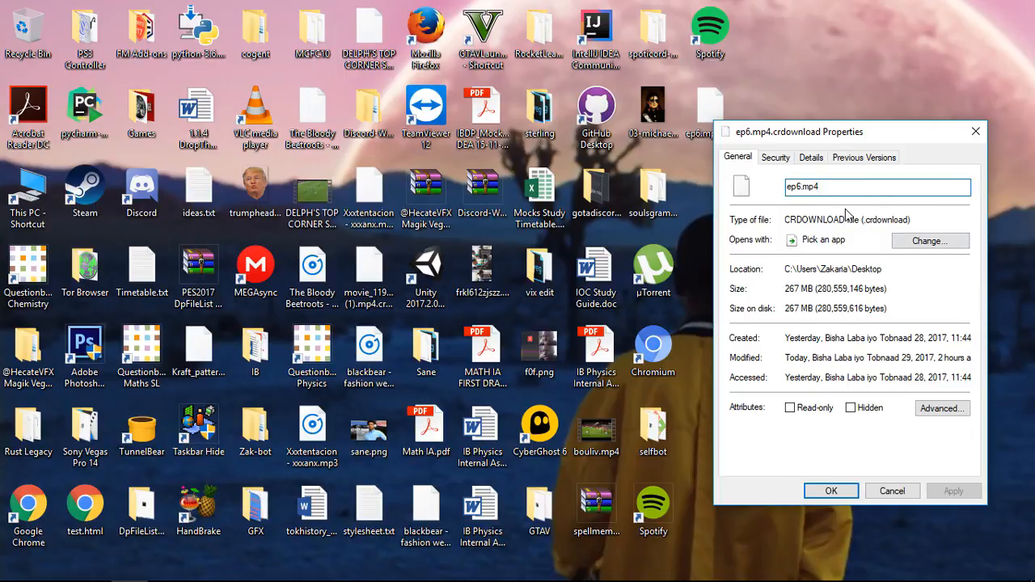
{"action": "double_click", "coordinate": [803, 187]}
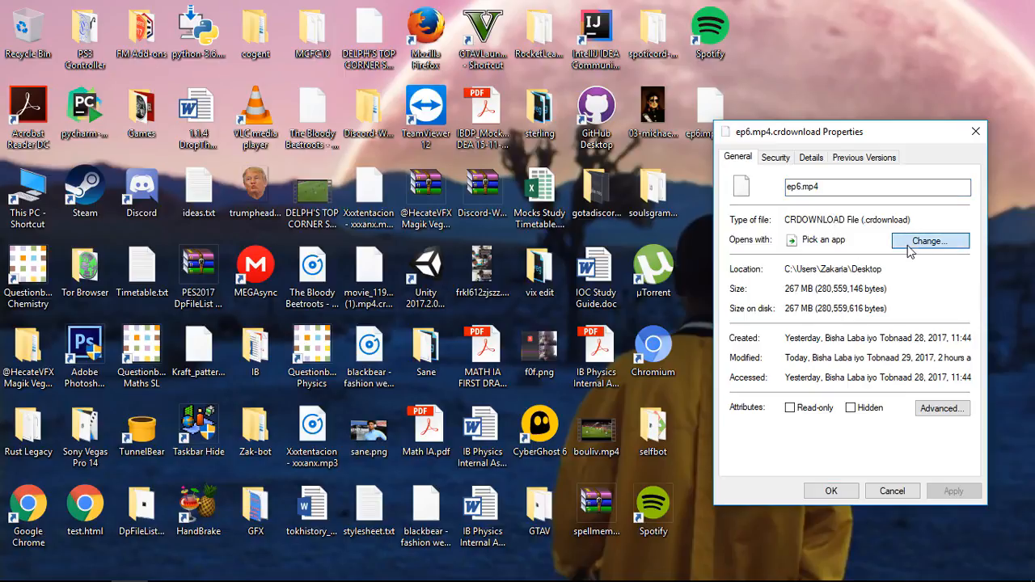
Set VLC media player as this file's opener, unchecking 'Always use this app' for .crdownload.
{"action": "left_click", "coordinate": [929, 241]}
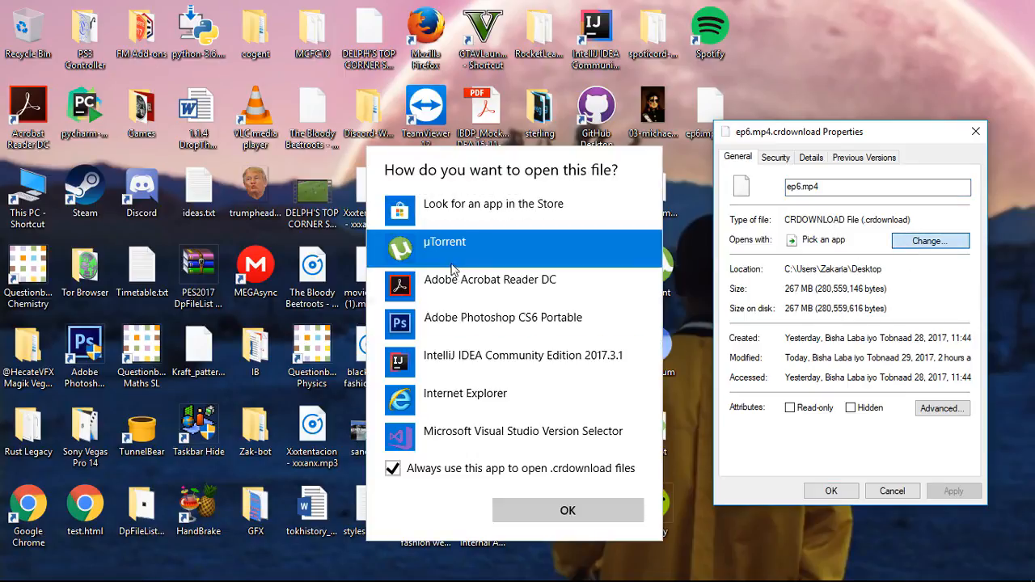
{"action": "scroll", "scroll_direction": "down", "scroll_amount": 3}
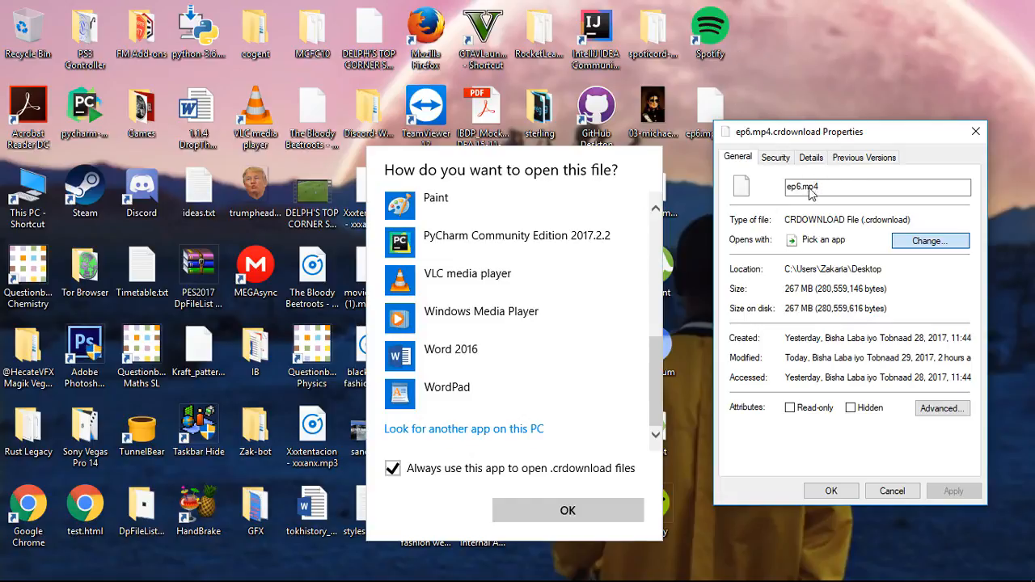
{"action": "mouse_move", "coordinate": [575, 290]}
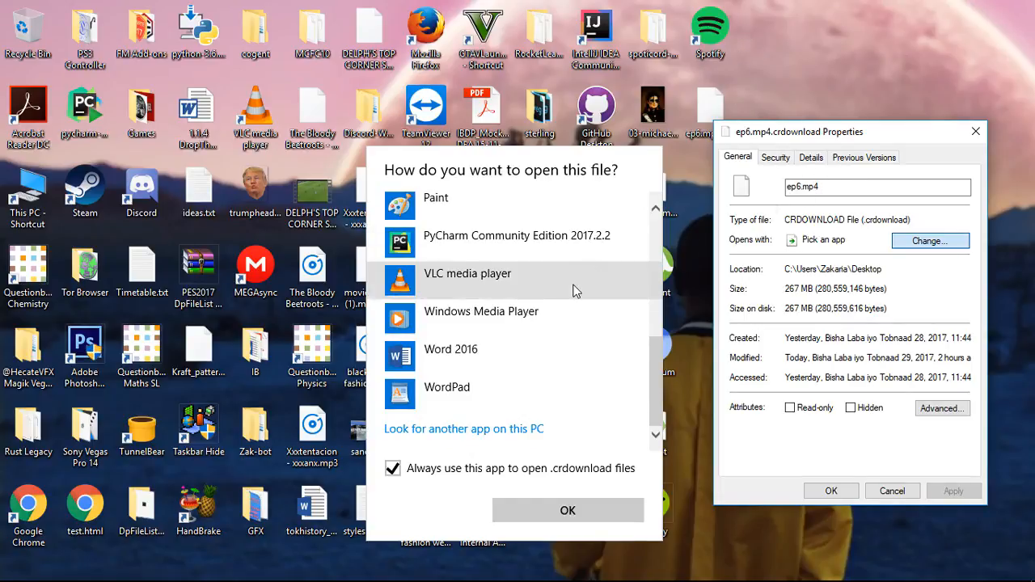
{"action": "left_click", "coordinate": [393, 469]}
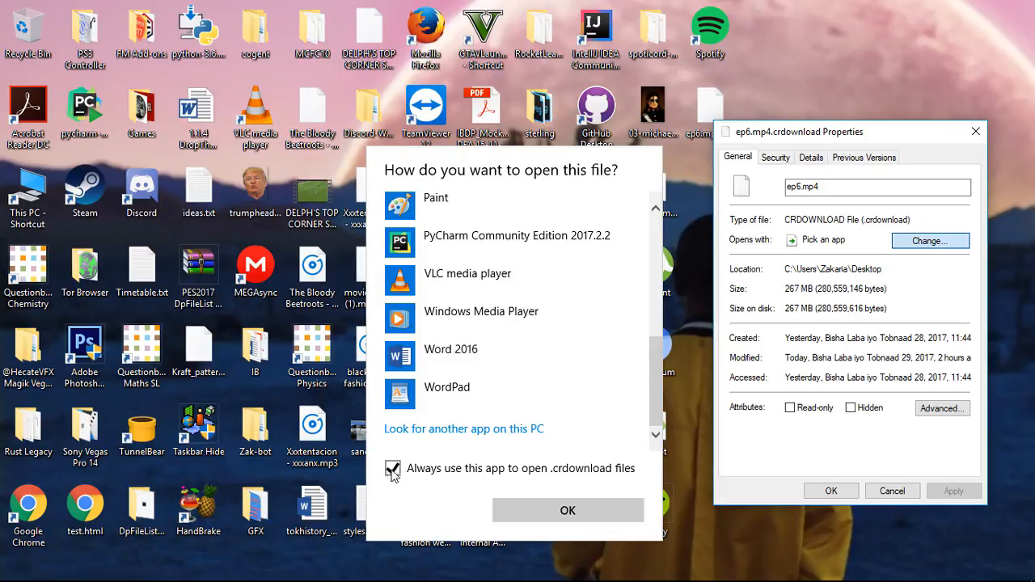
{"action": "left_click", "coordinate": [393, 469]}
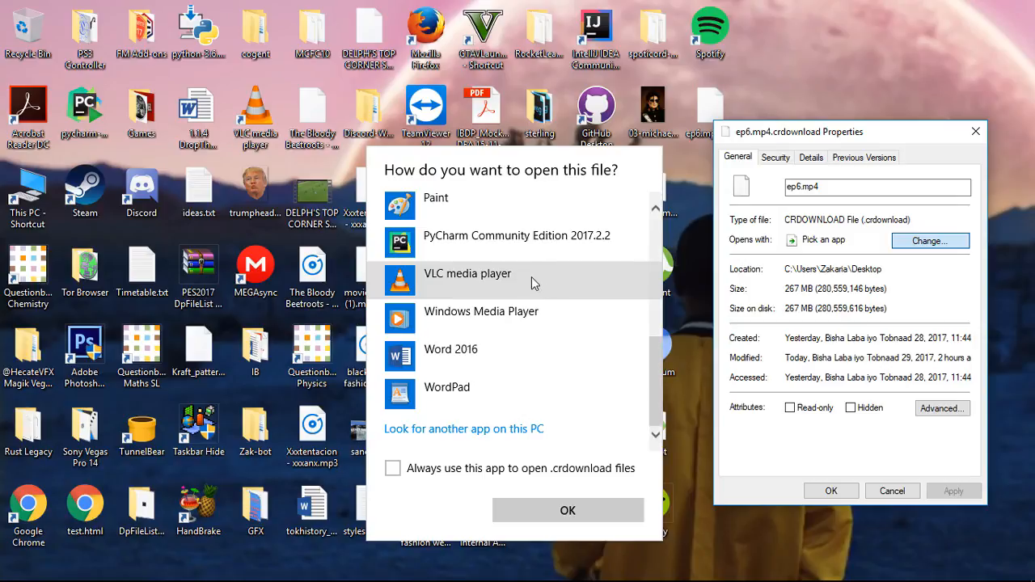
{"action": "left_click", "coordinate": [467, 274]}
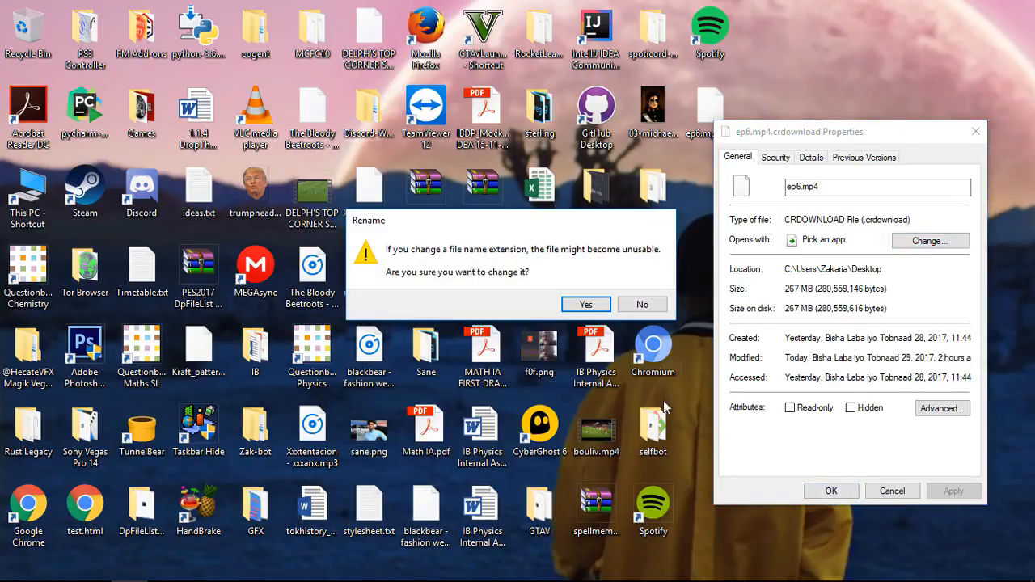
{"action": "mouse_move", "coordinate": [514, 265]}
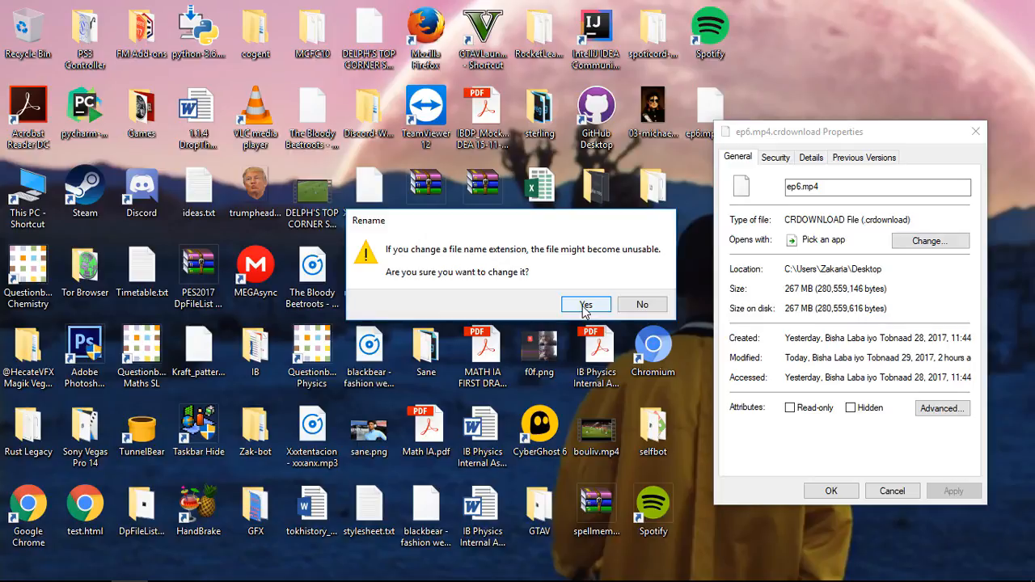
Answer Yes to the extension-change warning so the file becomes ep6.mp4.
{"action": "left_click", "coordinate": [586, 304]}
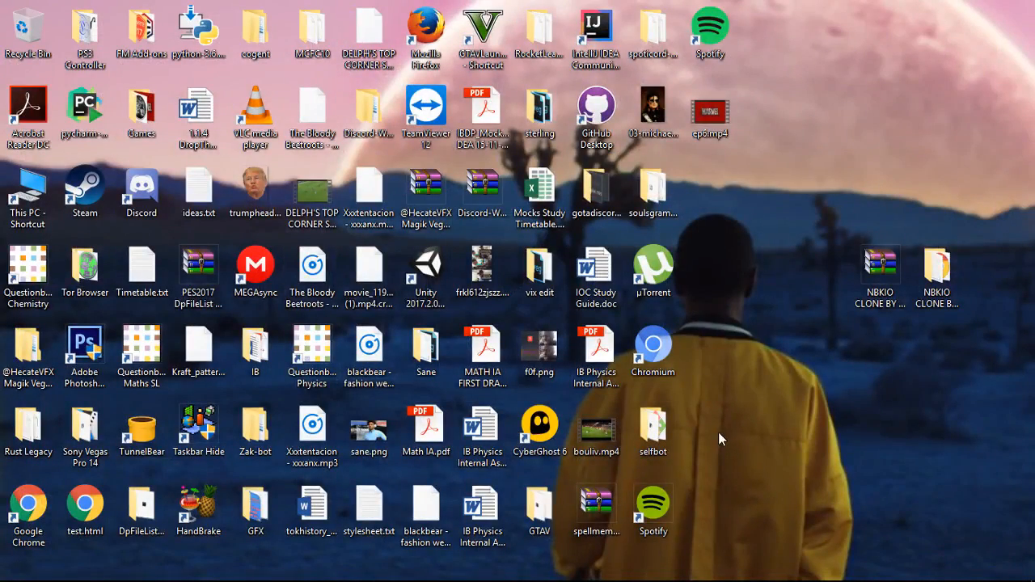
{"action": "mouse_move", "coordinate": [725, 381]}
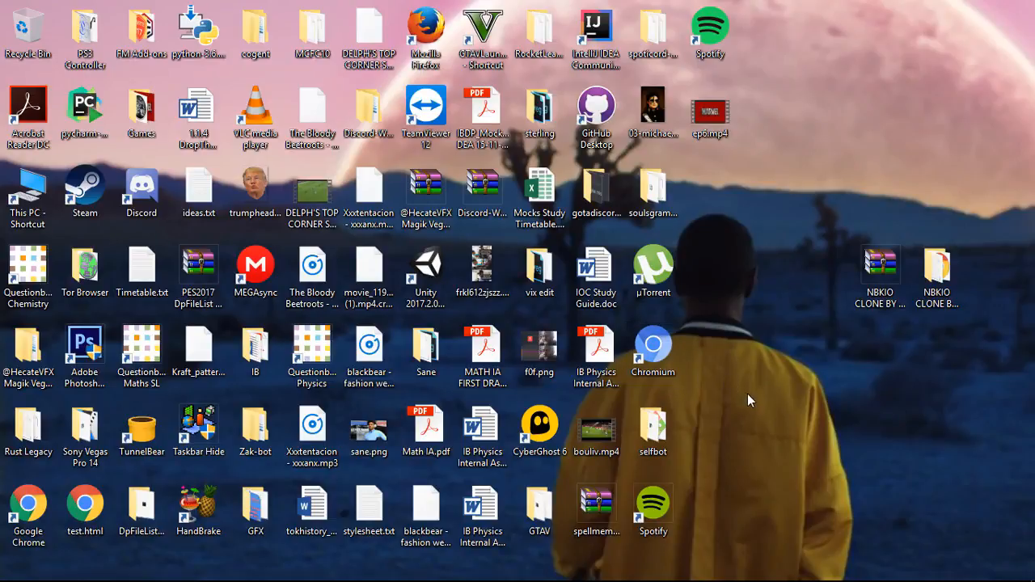
{"action": "mouse_move", "coordinate": [744, 404]}
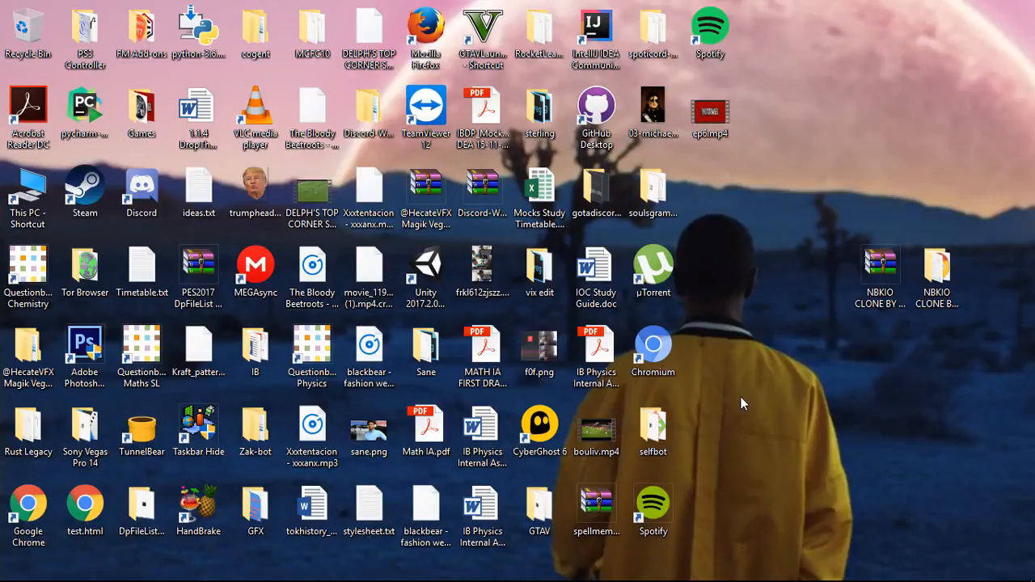
{"action": "mouse_move", "coordinate": [745, 413]}
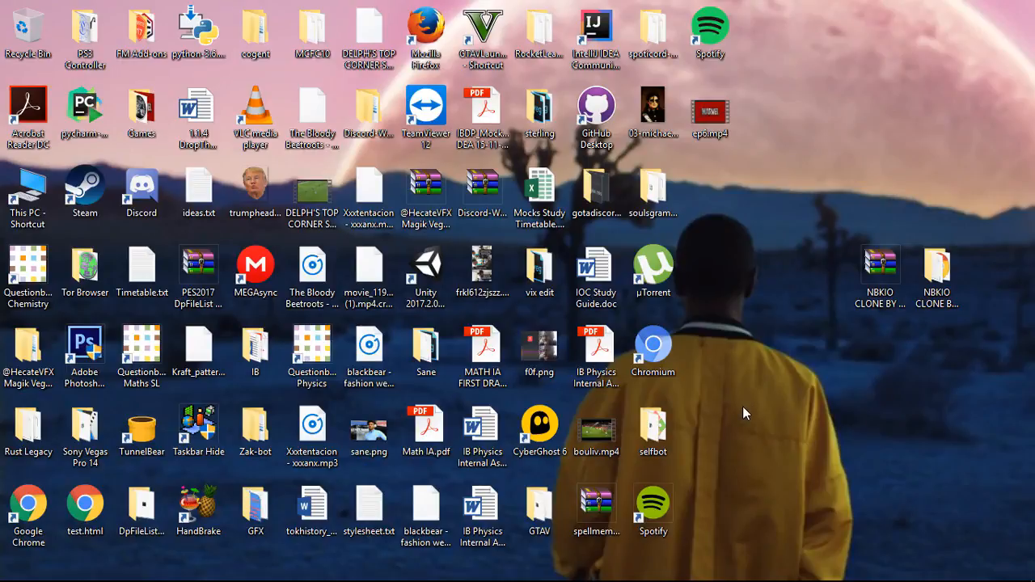
{"action": "mouse_move", "coordinate": [706, 358]}
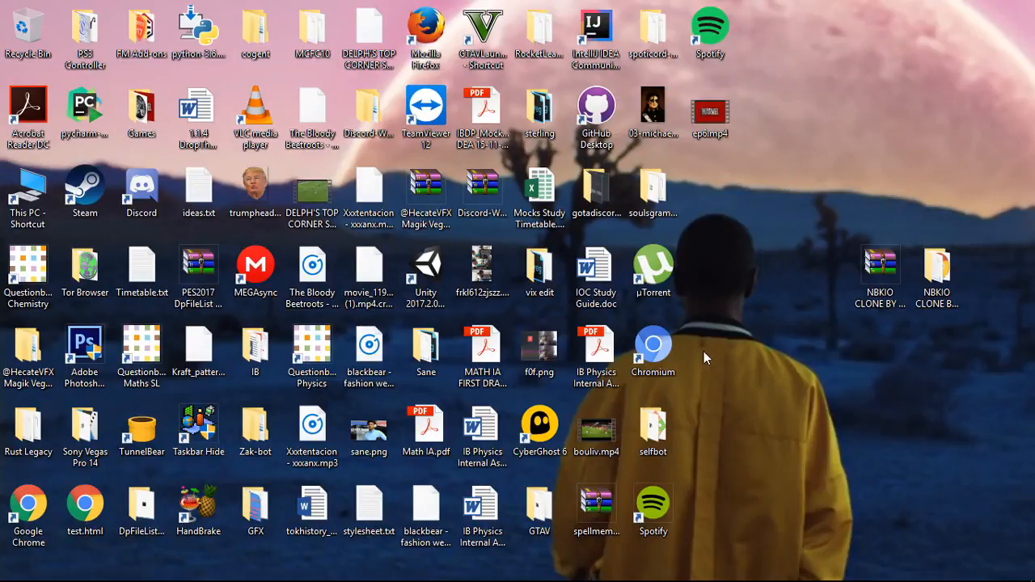
{"action": "mouse_move", "coordinate": [737, 421]}
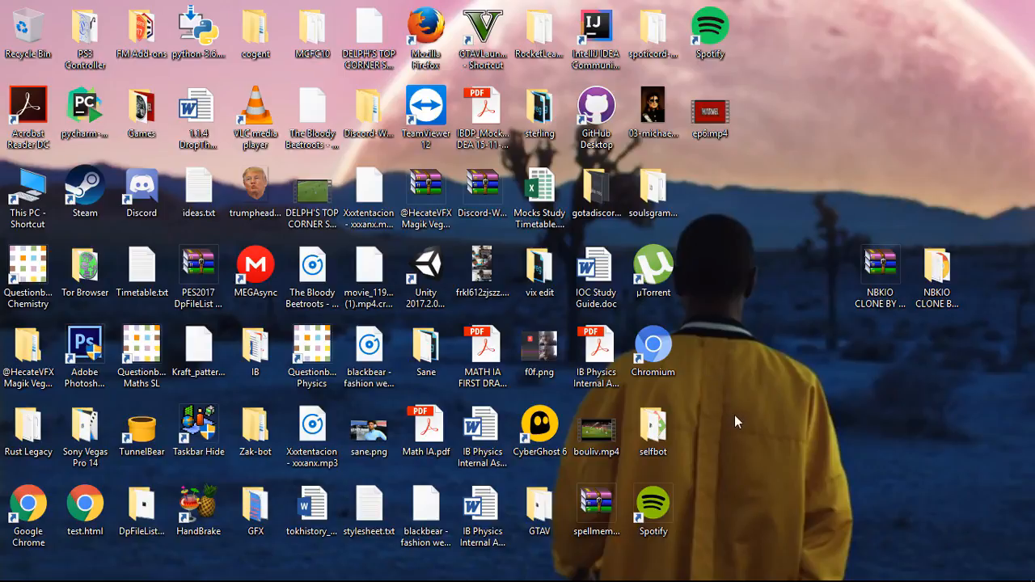
{"action": "mouse_move", "coordinate": [736, 415]}
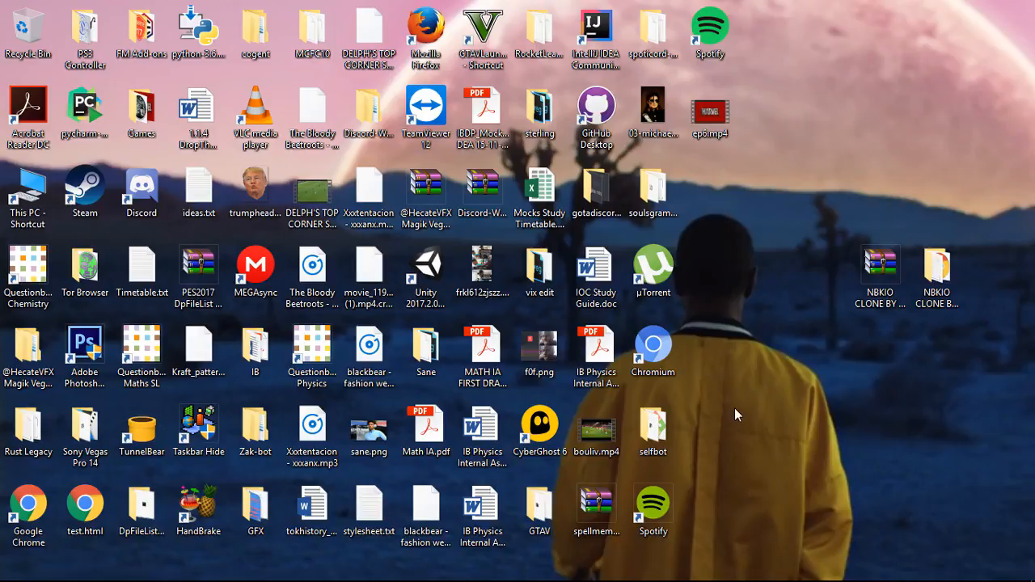
{"action": "mouse_move", "coordinate": [726, 408]}
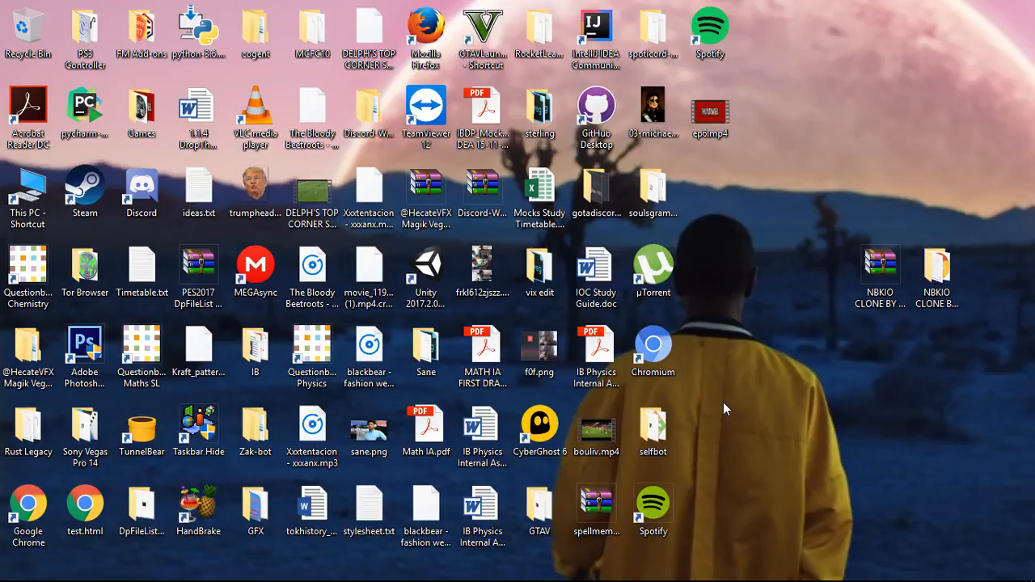
{"action": "mouse_move", "coordinate": [721, 437]}
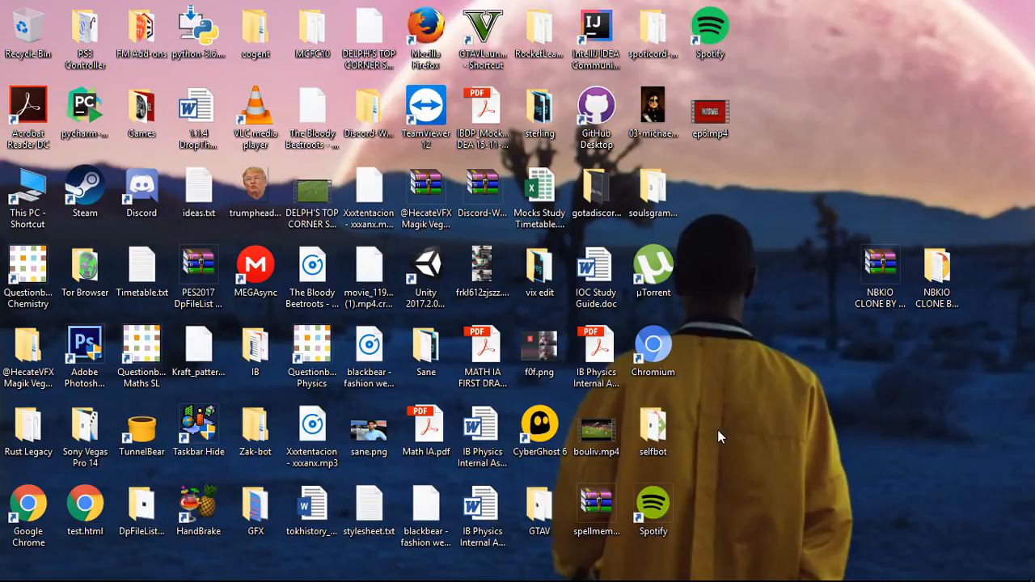
{"action": "mouse_move", "coordinate": [713, 443]}
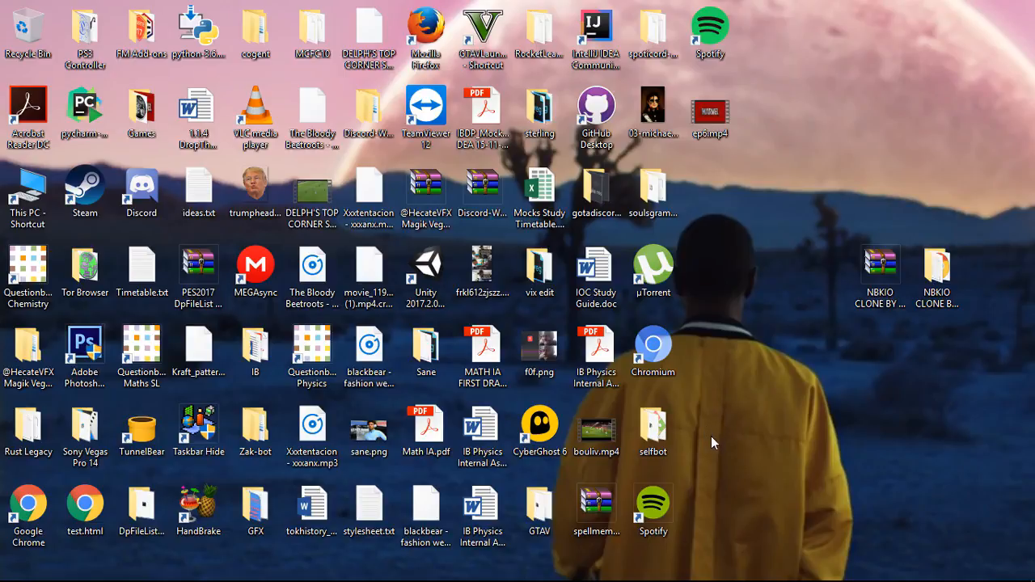